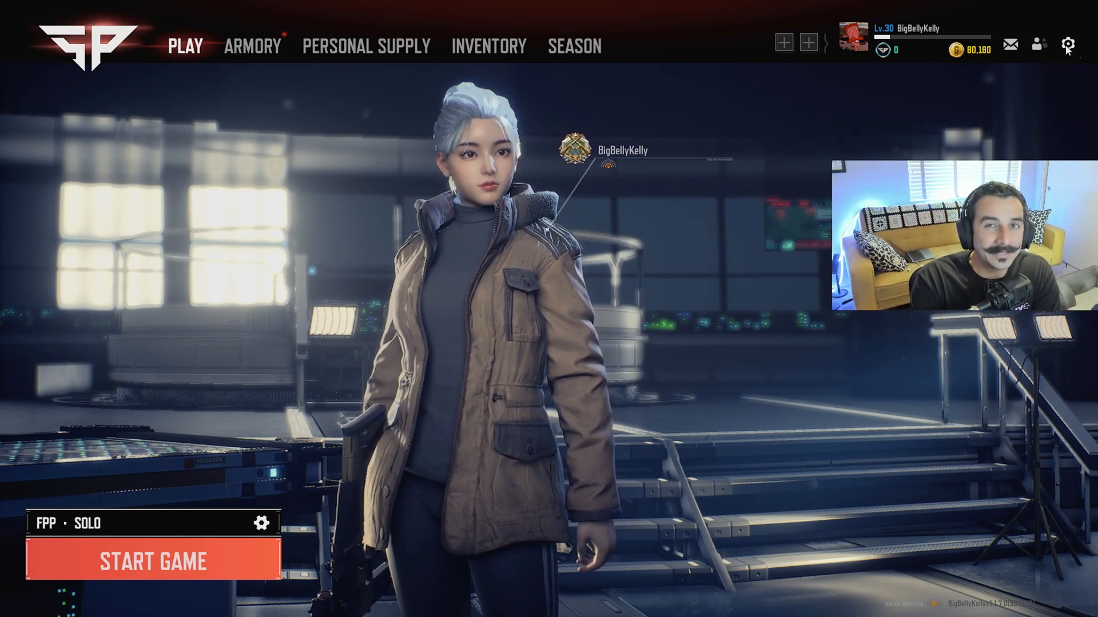
Step: Review the graphics settings: FPP FOV 95, Shadows Low, other qualities High, depth of field off
left_click(1066, 46)
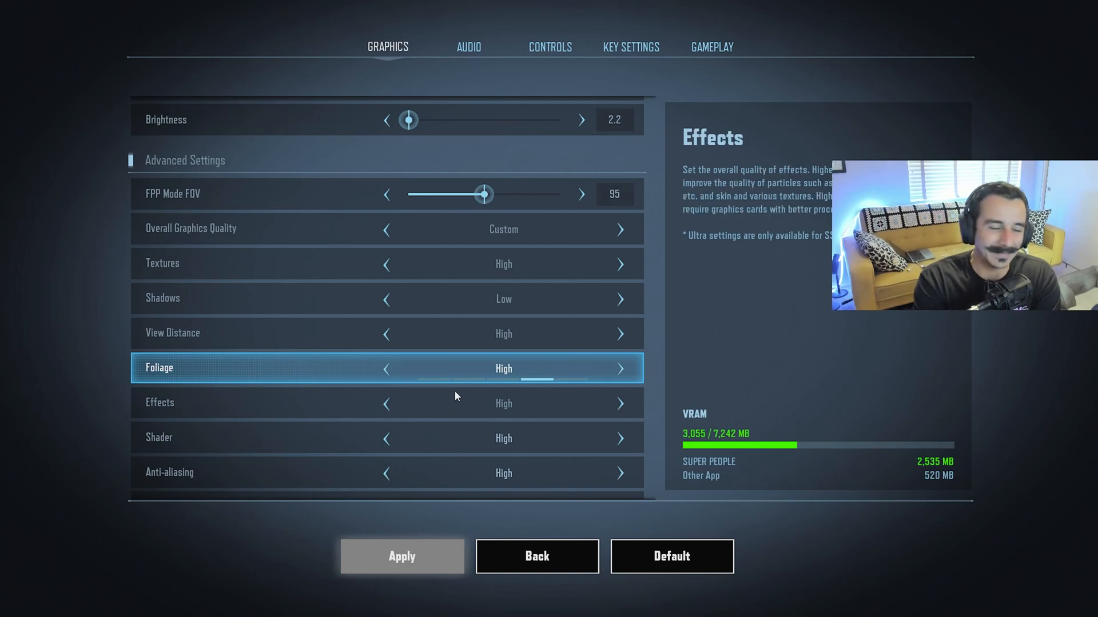
scroll("down", 3)
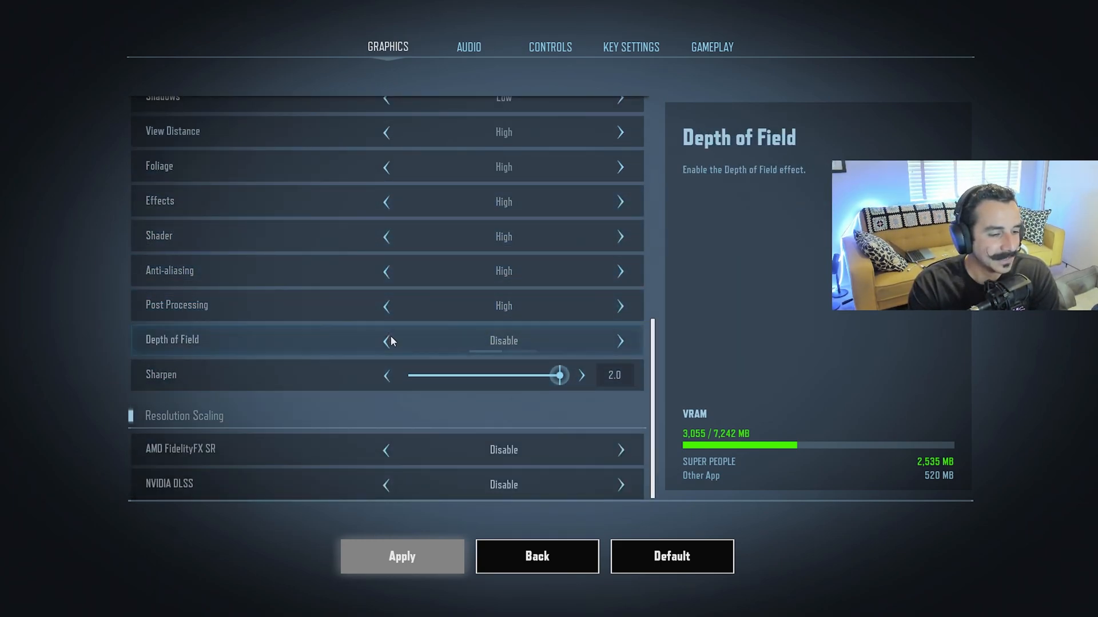
scroll("up", 3)
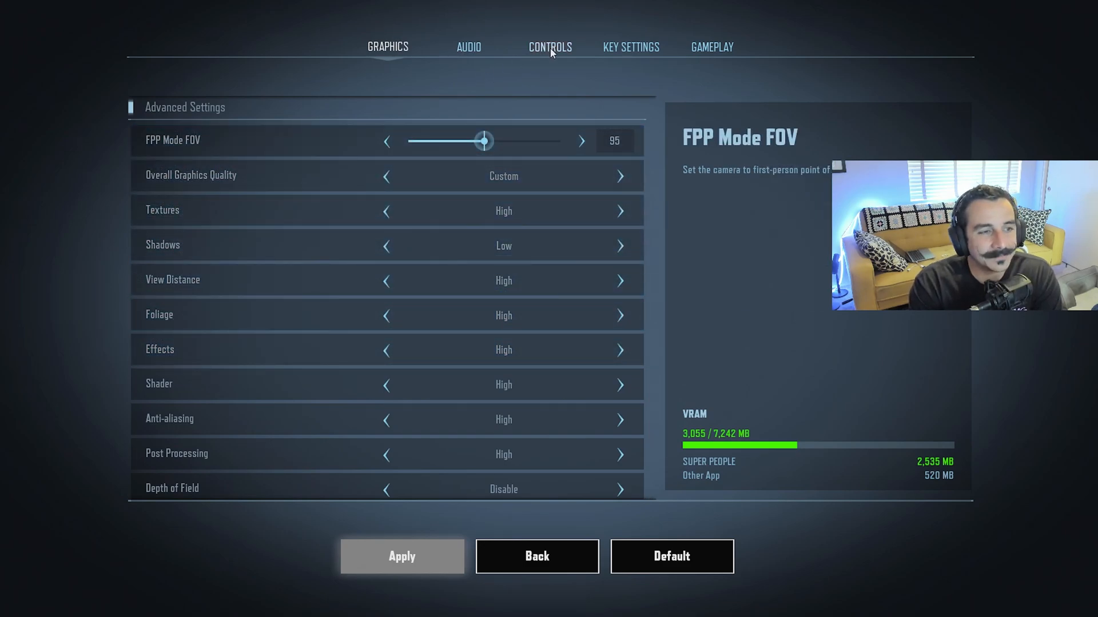
Step: Review the controls: mouse and scope sensitivities 50, crouch on toggle, slide on hold
left_click(550, 46)
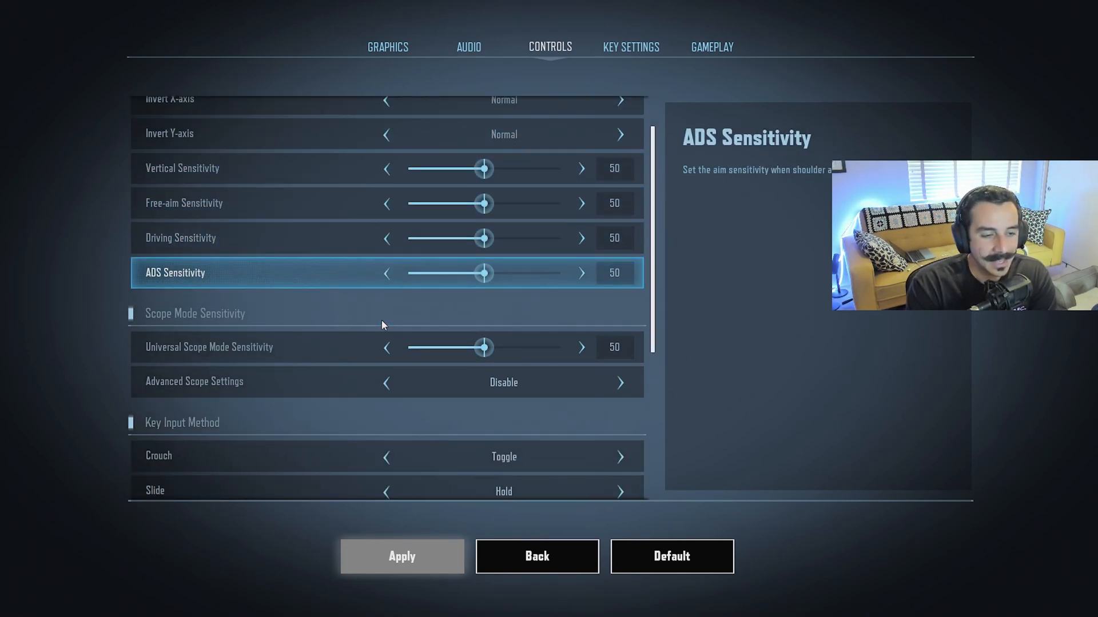
scroll("down", 3)
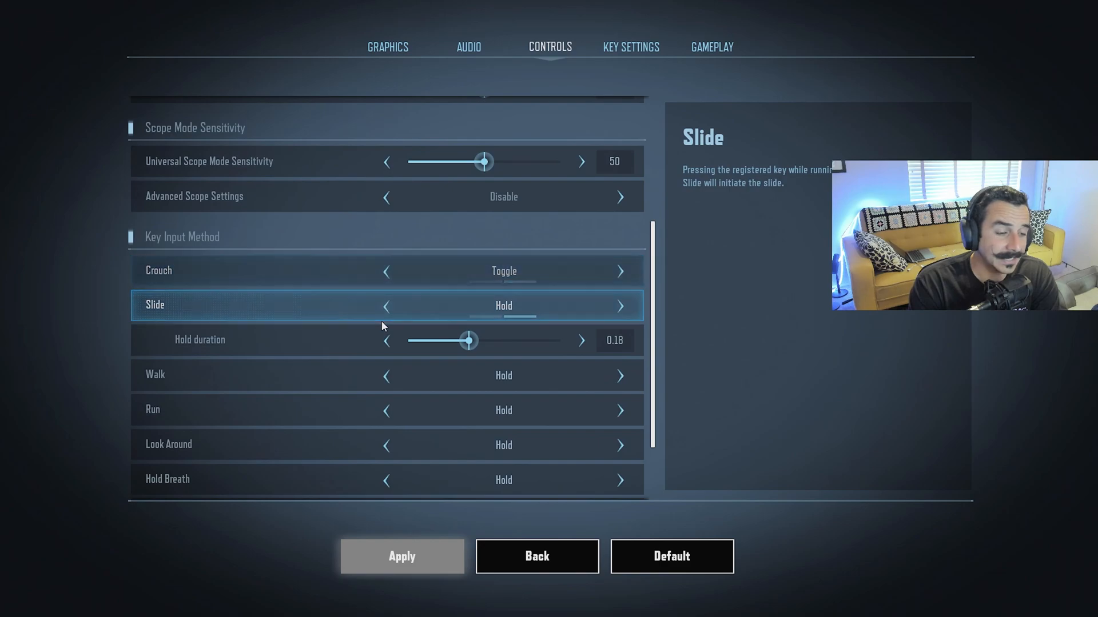
scroll("up", 3)
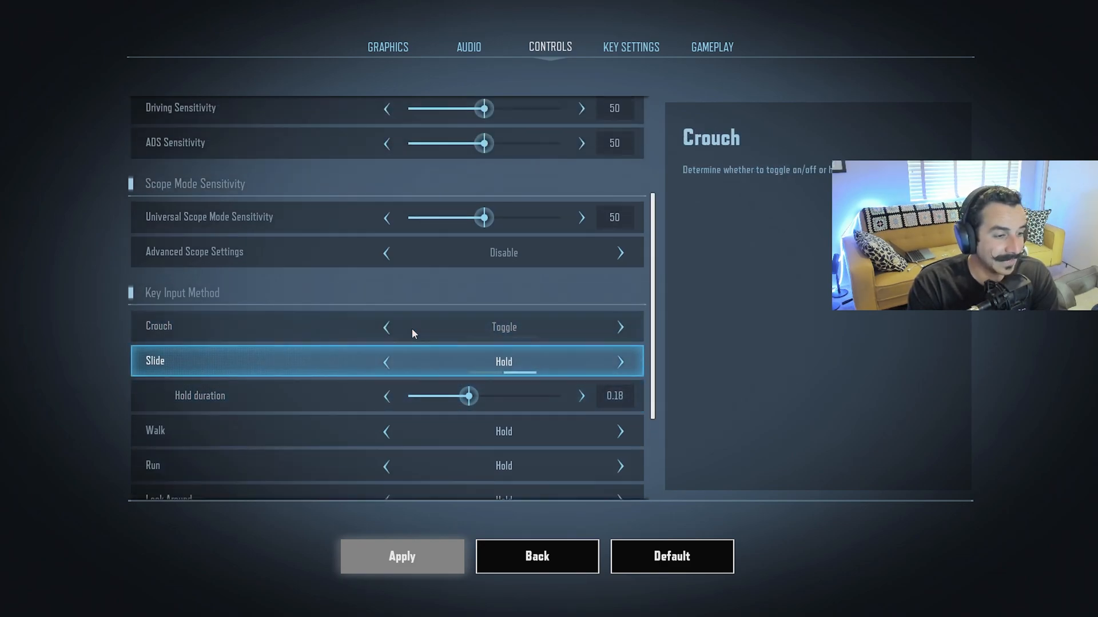
scroll("up", 3)
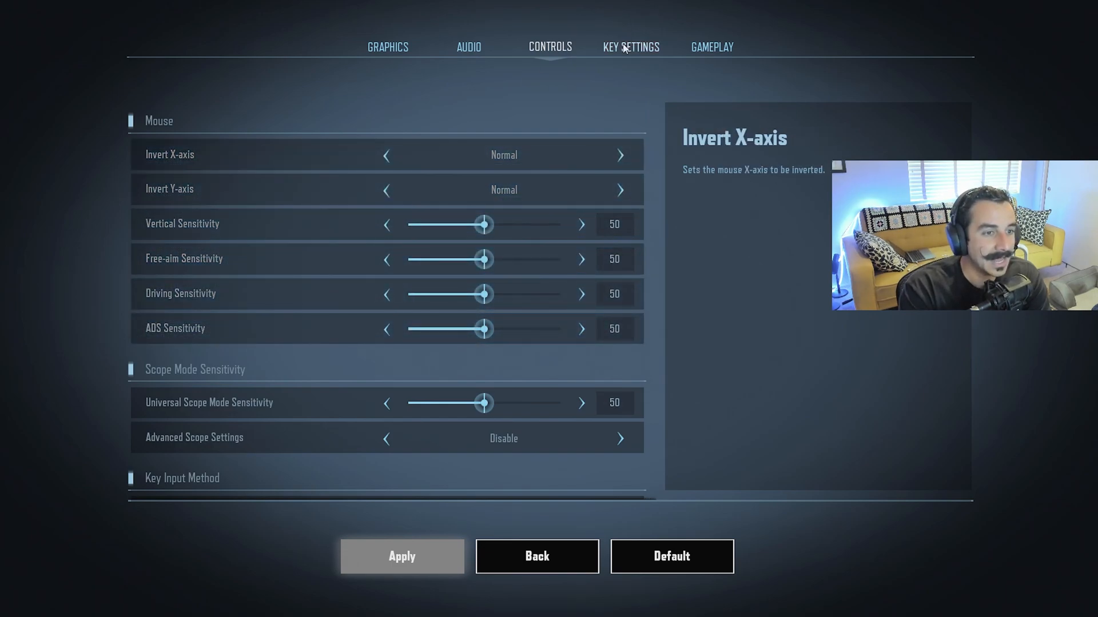
Step: Show the Key Settings list with crouch, prone, interact, auto run and look-around bindings
left_click(630, 47)
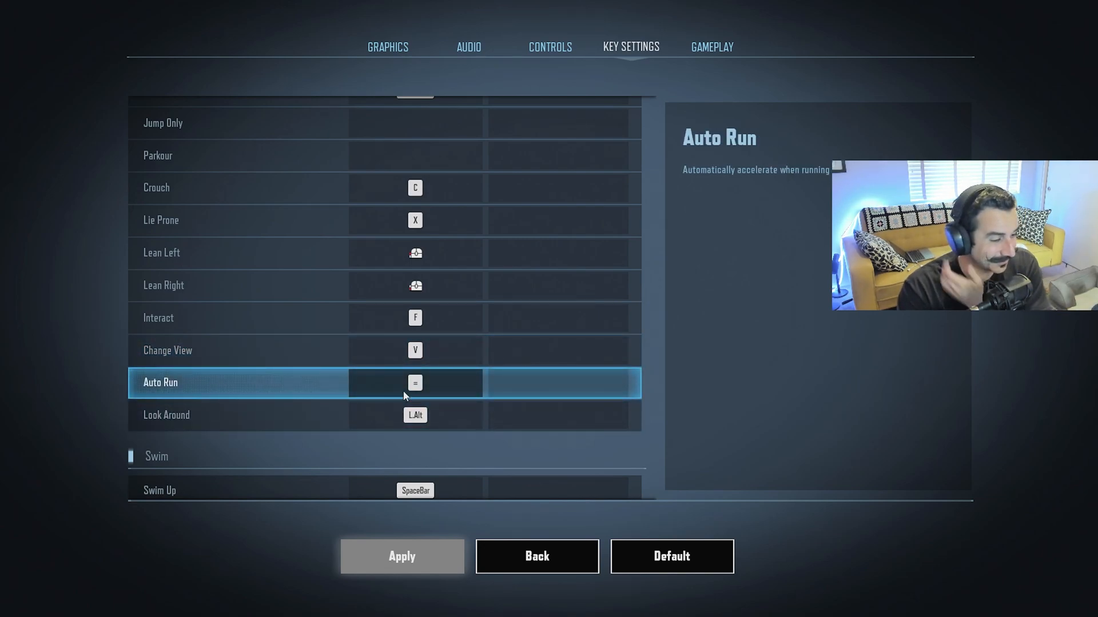
scroll("down", 3)
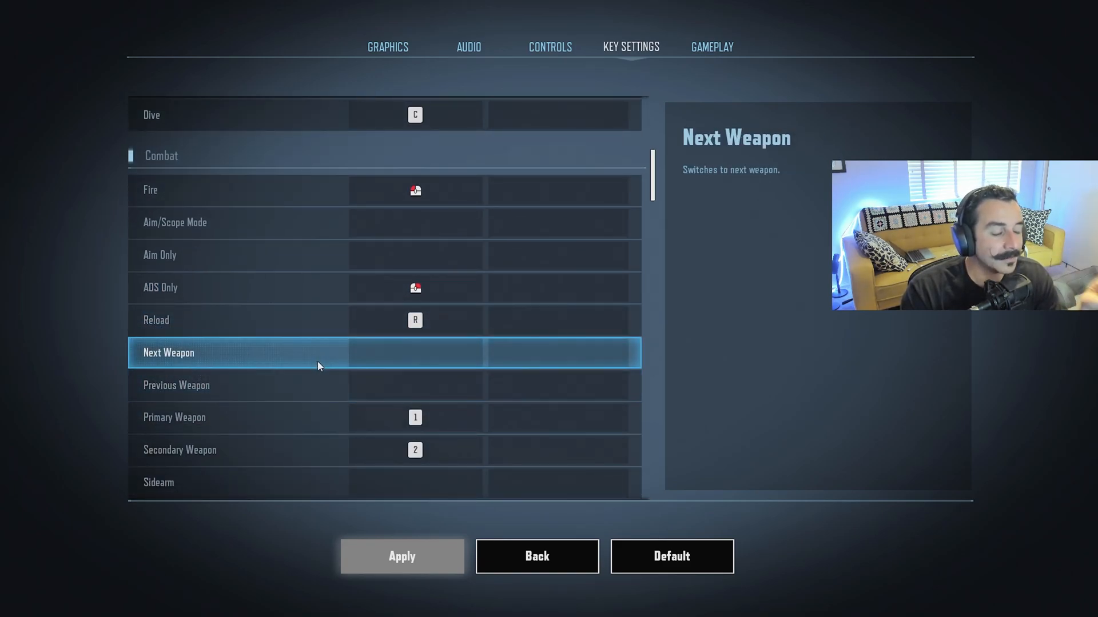
left_click(322, 385)
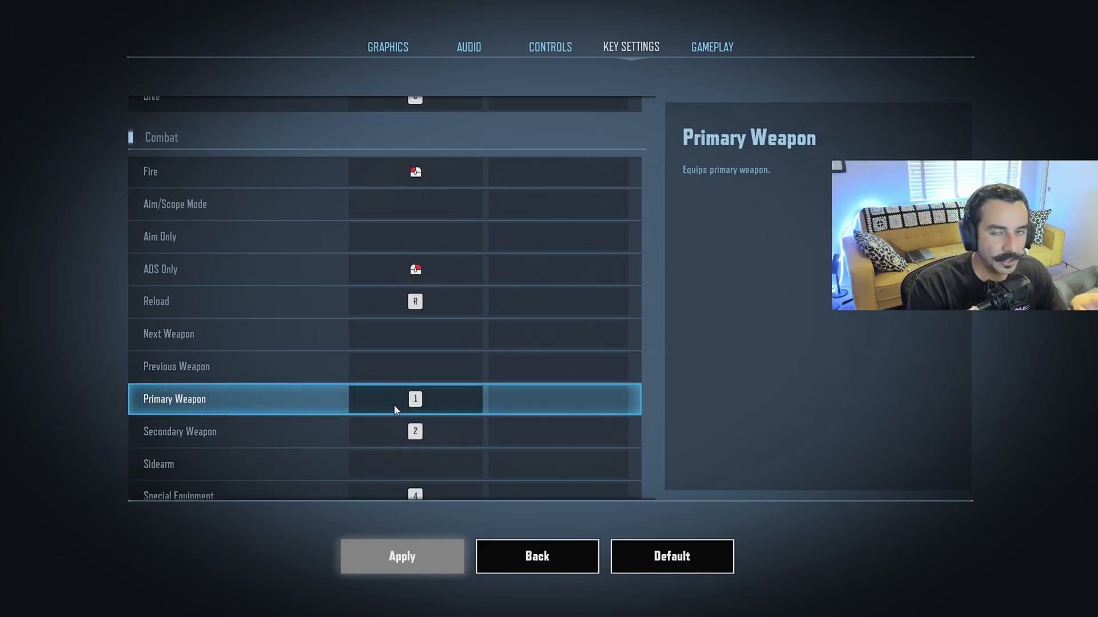
mouse_move(403, 408)
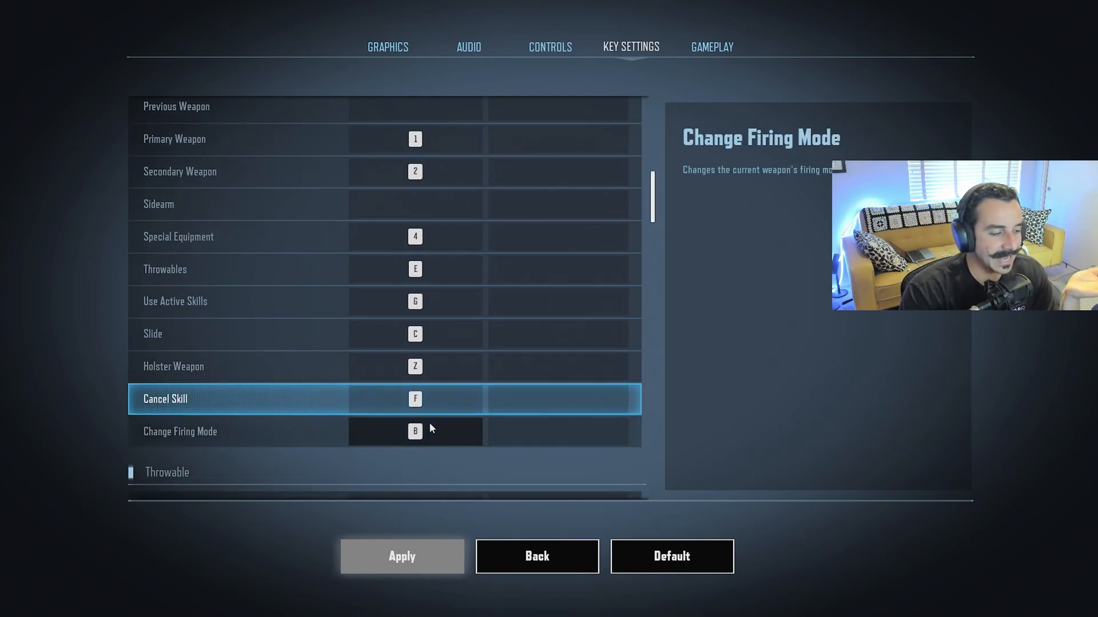
Step: Scroll past the throwable and scope bindings to the Item section, bandages on 5
scroll("down", 3)
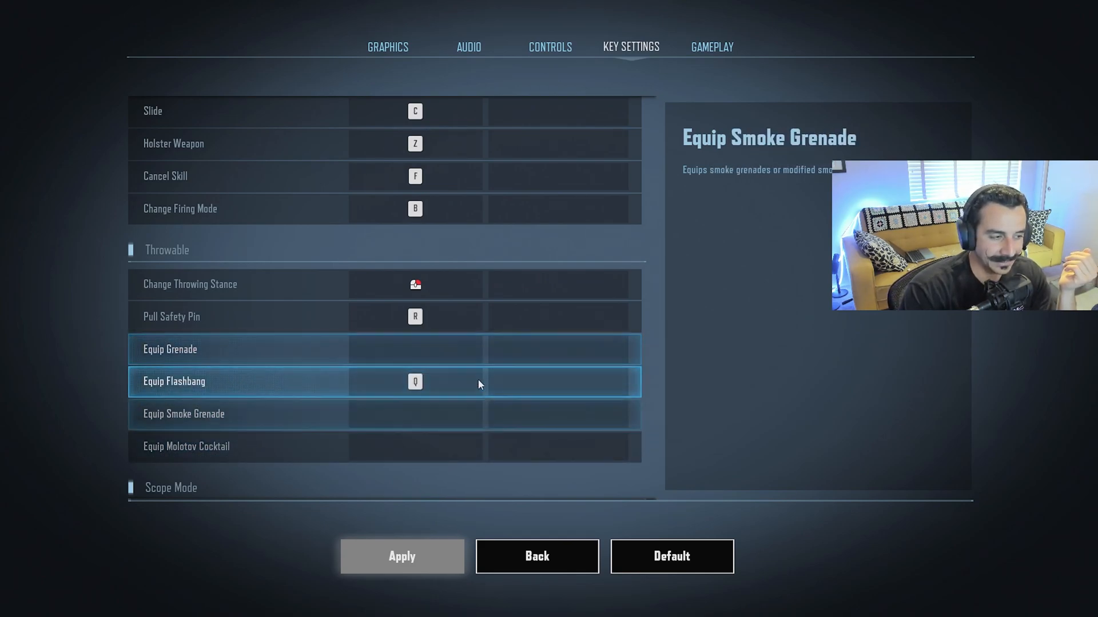
left_click(384, 381)
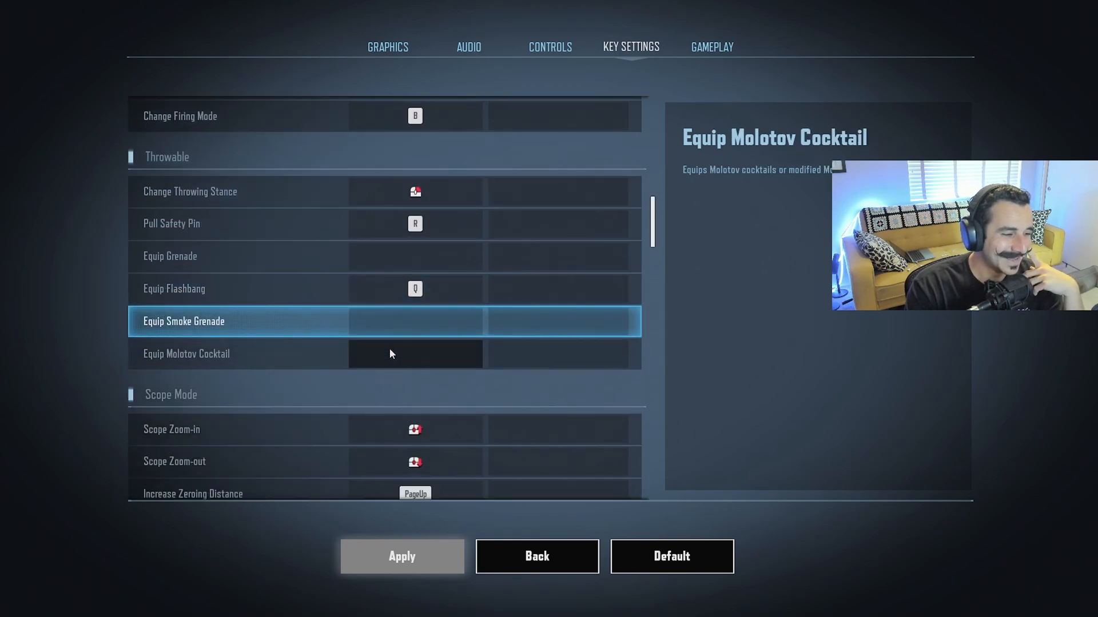
left_click(237, 255)
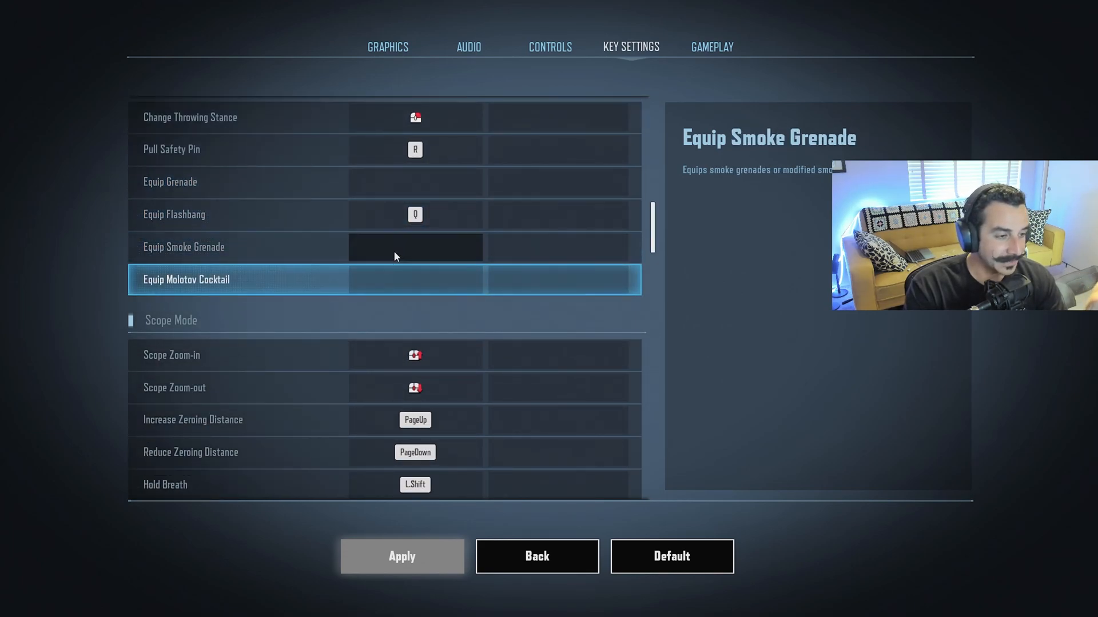
scroll("down", 3)
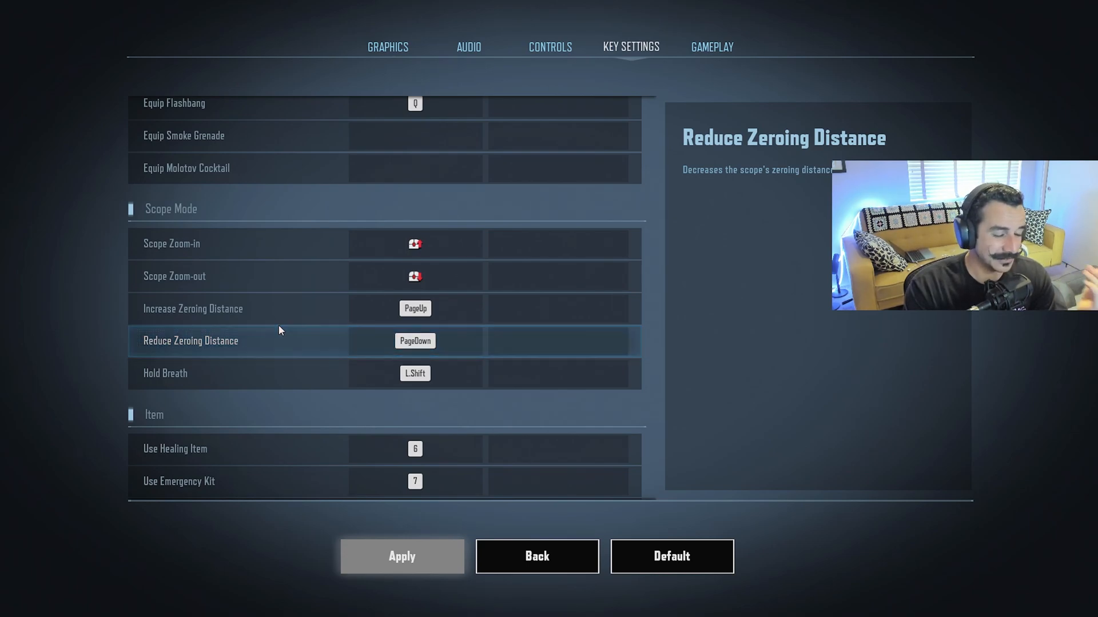
left_click(280, 340)
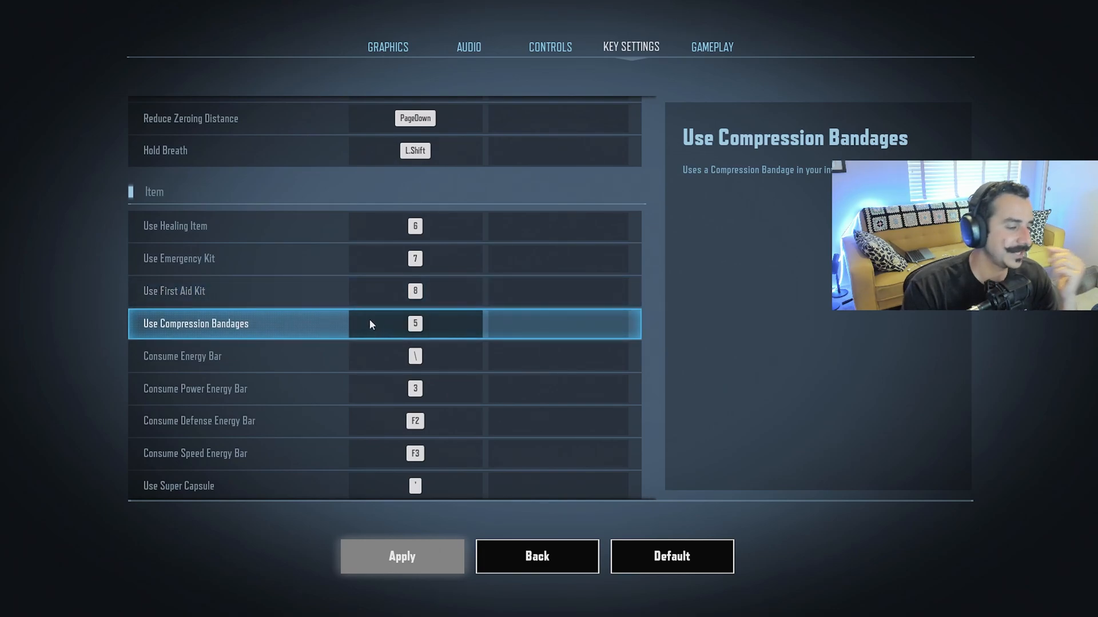
Step: Show Energy Bar Palette on T and O, Custom Item Palette on Y
left_click(238, 225)
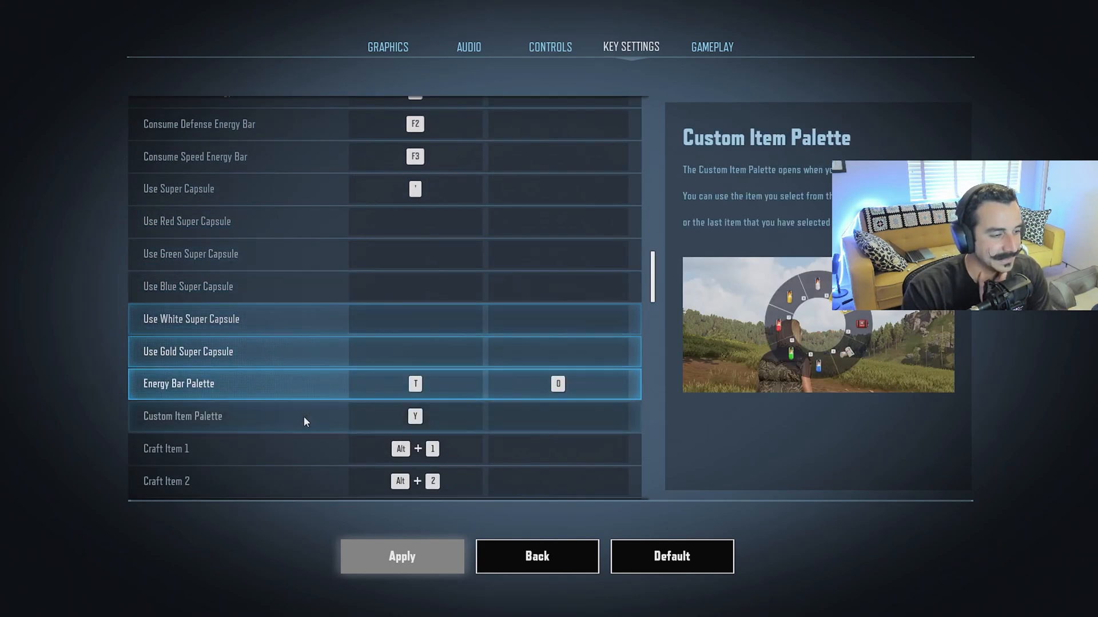
Step: Check the Custom Item Palette row, then return to bandages on 5 and energy bars
left_click(294, 416)
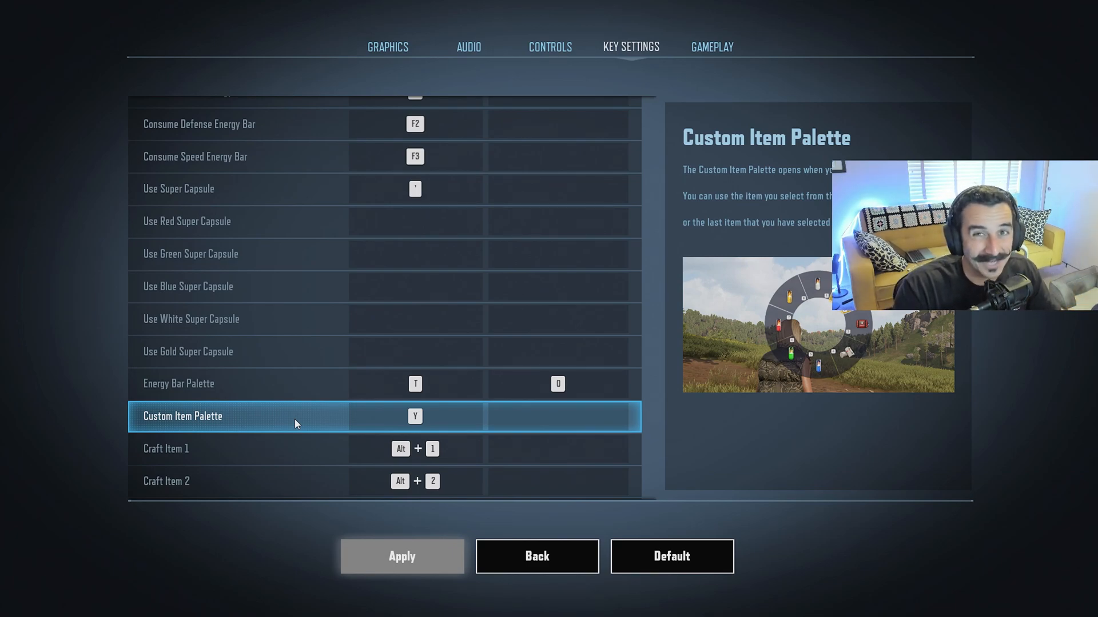
scroll("up", 3)
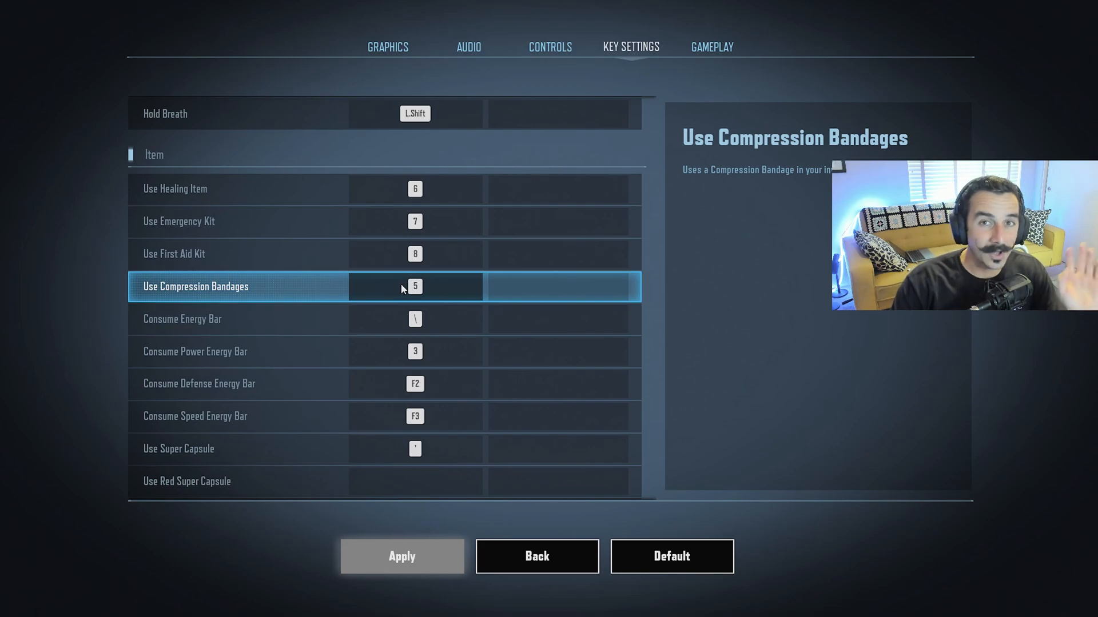
mouse_move(402, 294)
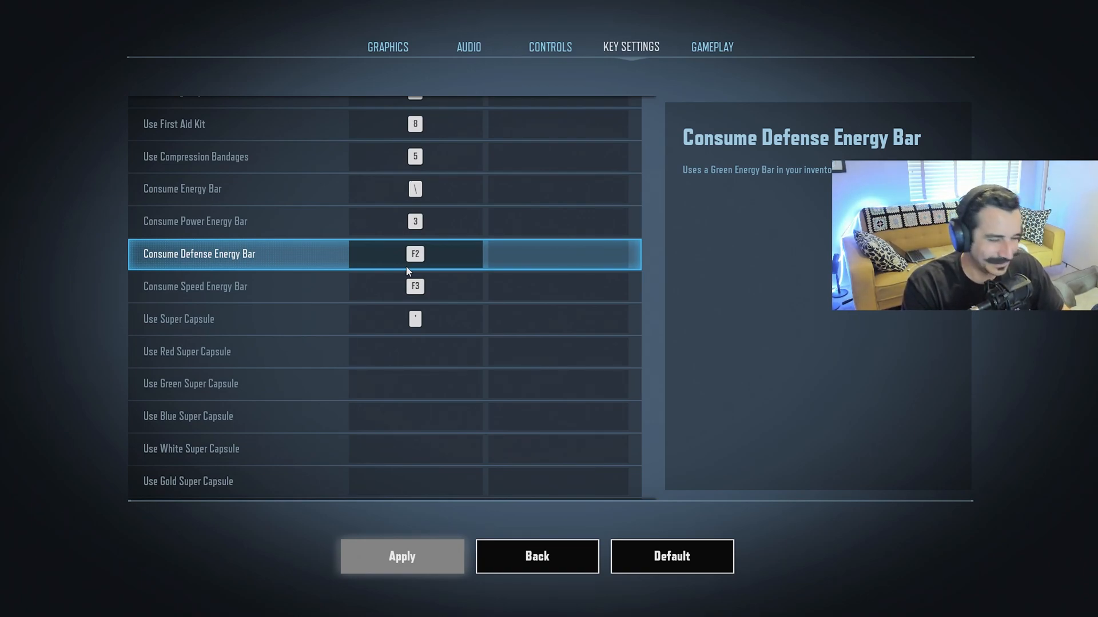
Step: Select Consume Defense Energy Bar and reach vehicle bindings, Honk Horn on H
left_click(194, 285)
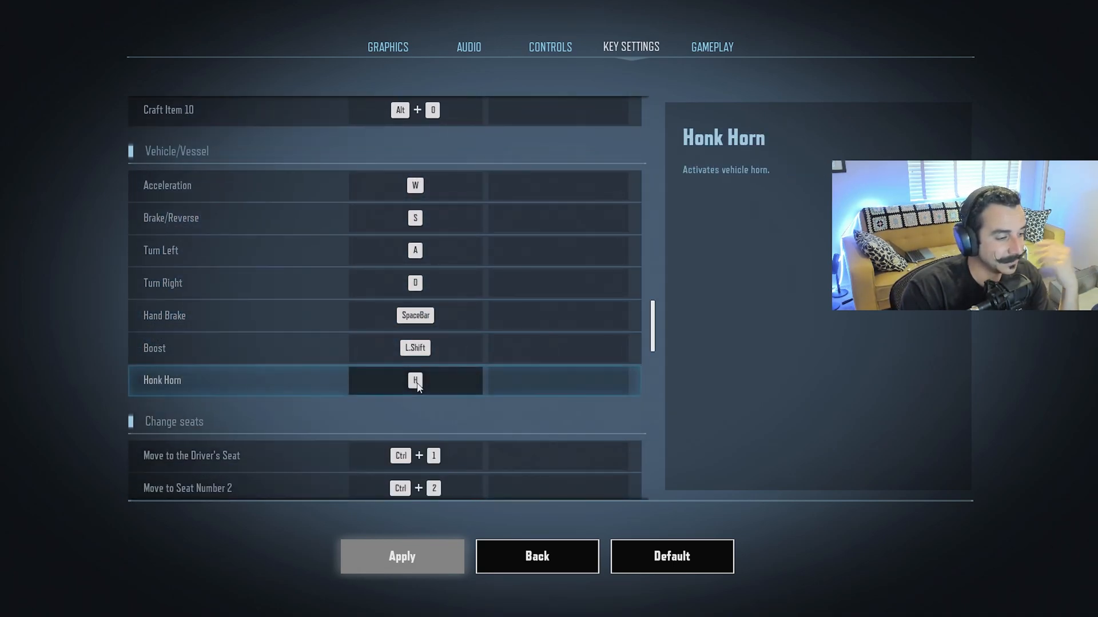
scroll("down", 3)
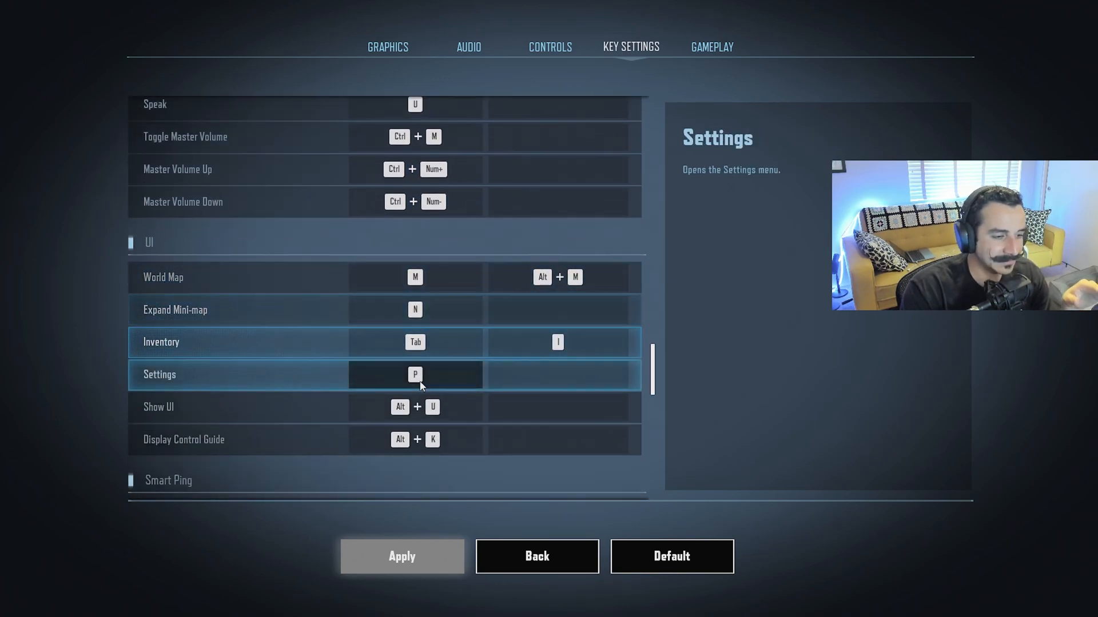
scroll("down", 3)
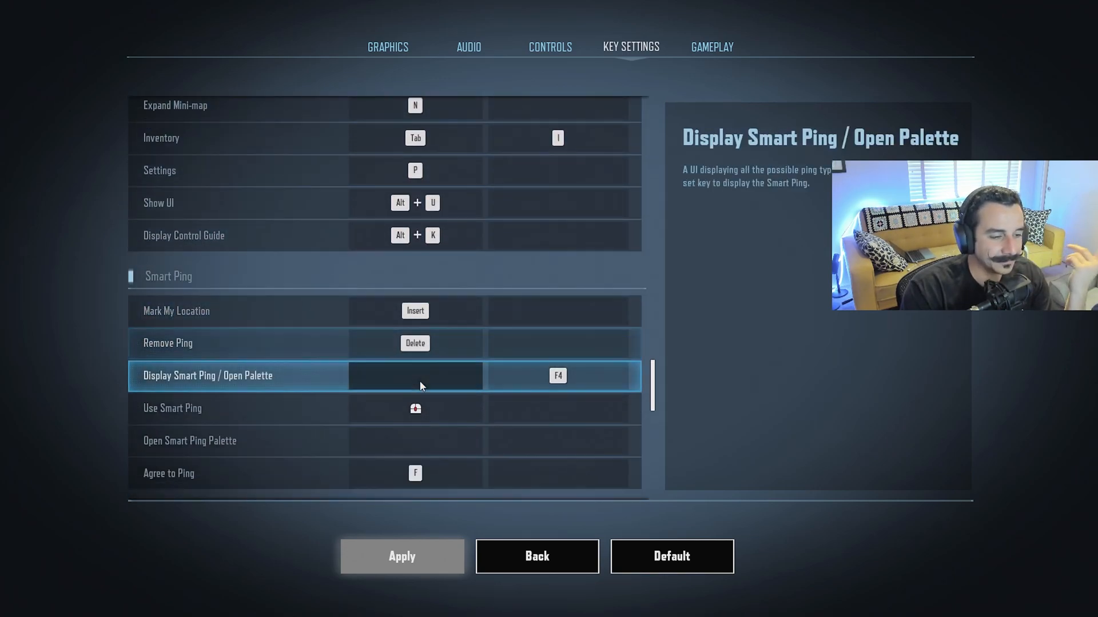
scroll("down", 3)
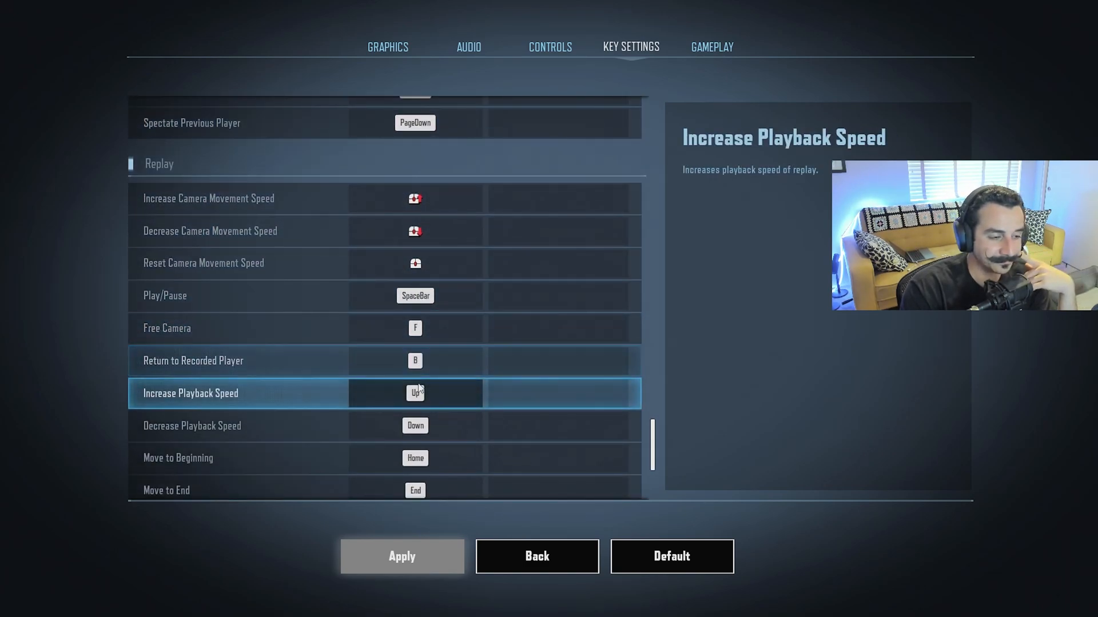
scroll("down", 3)
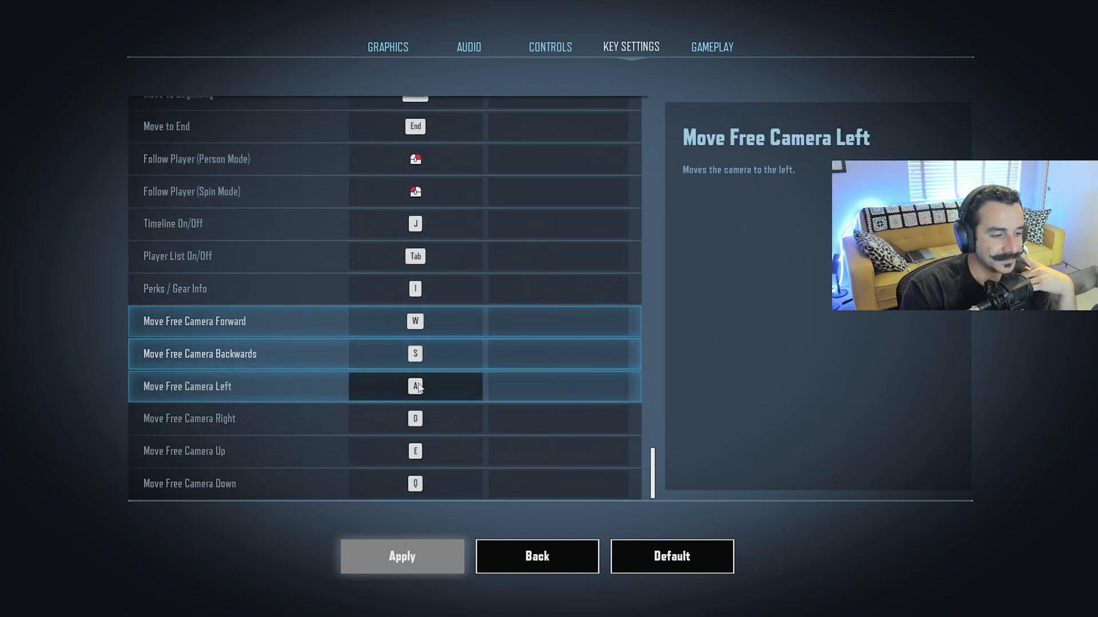
scroll("down", 3)
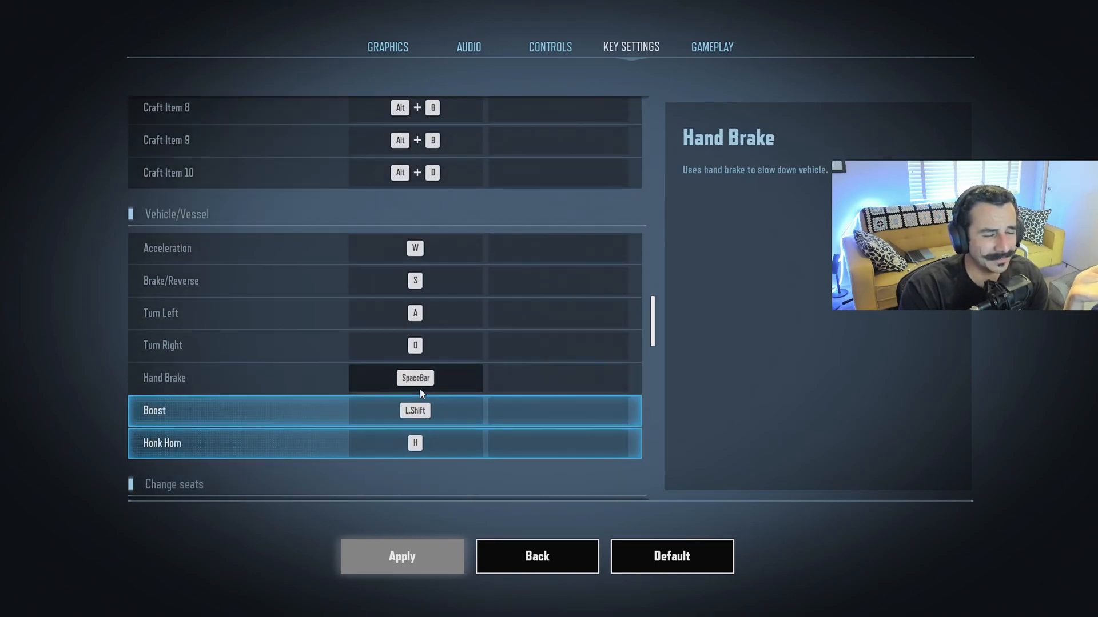
Step: Scroll back to the Normal section: W/S/A/D, walk L.Ctrl, run L.Shift, jump Space
scroll("up", 3)
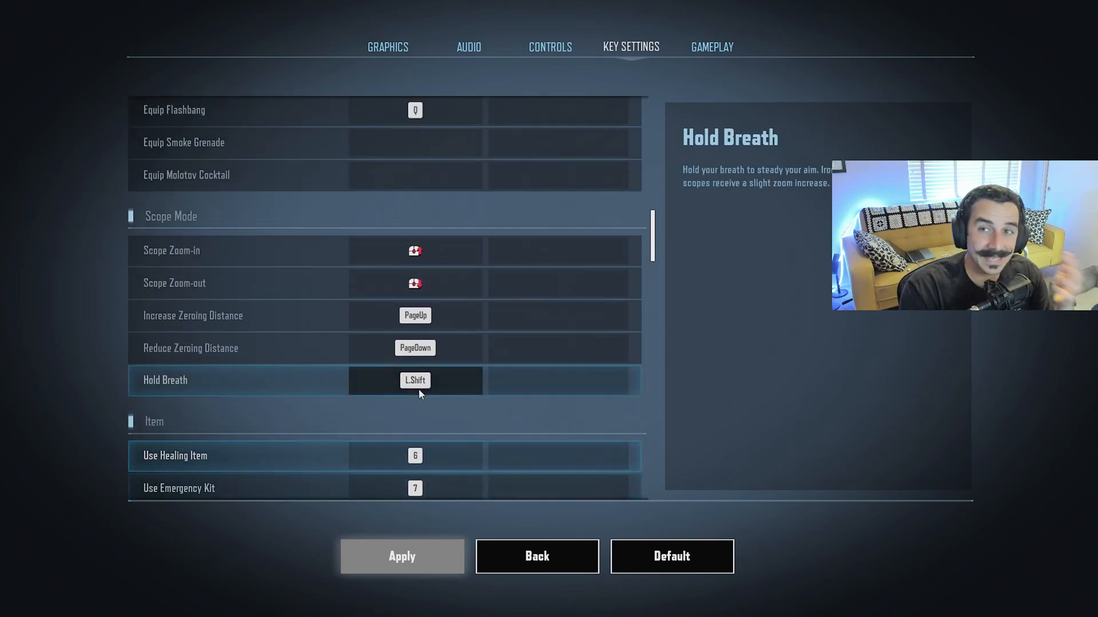
scroll("down", 3)
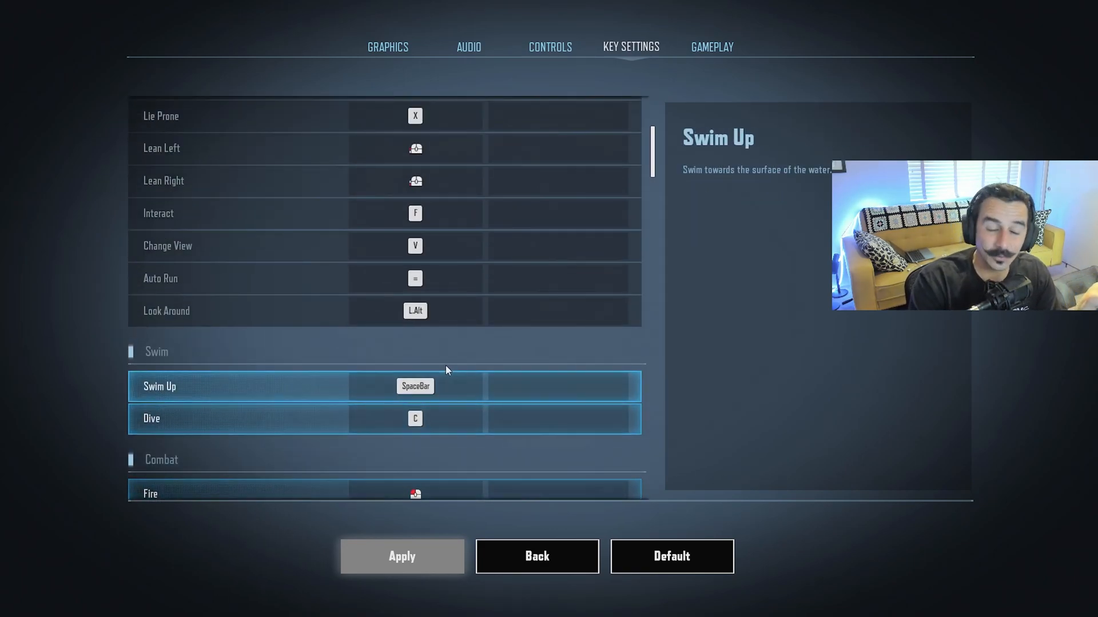
scroll("up", 3)
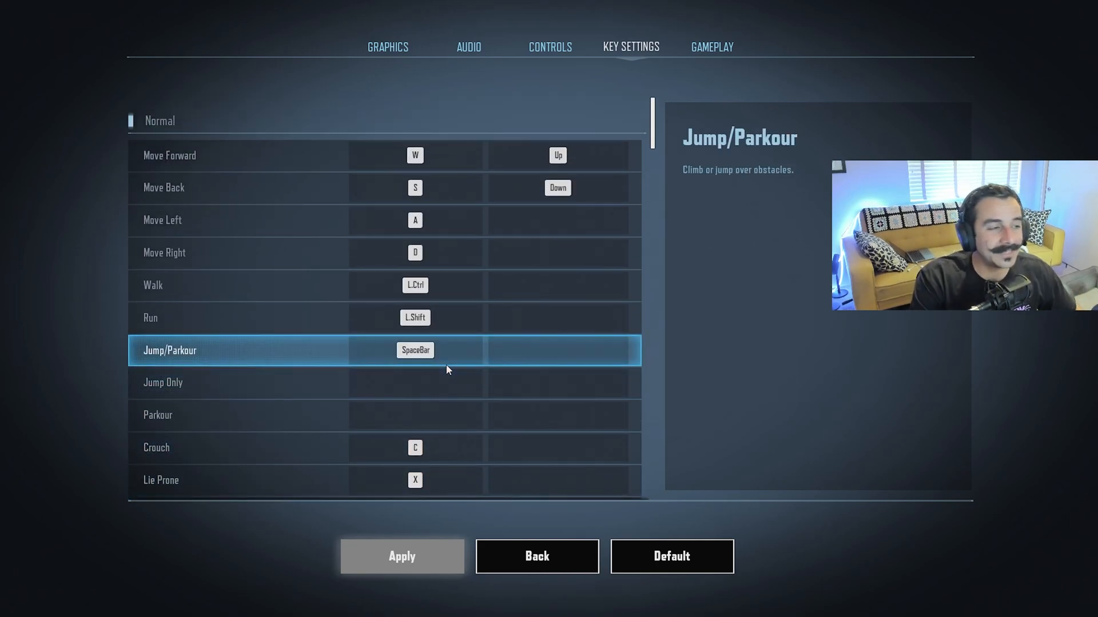